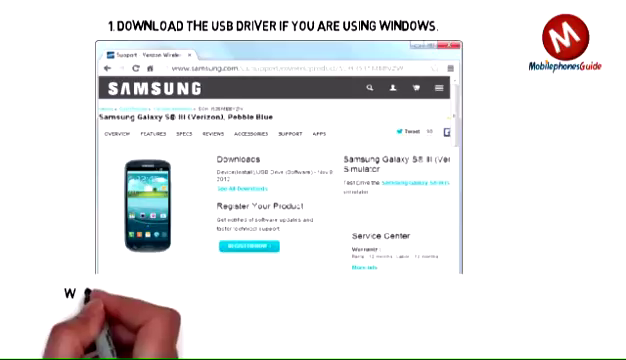
type("WWW.SAMSUNG.COM/")
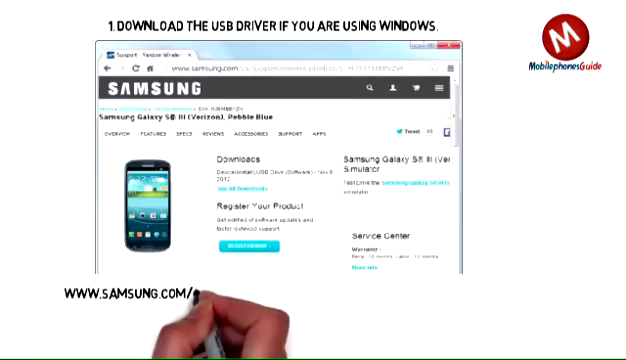
type("us/support/owne")
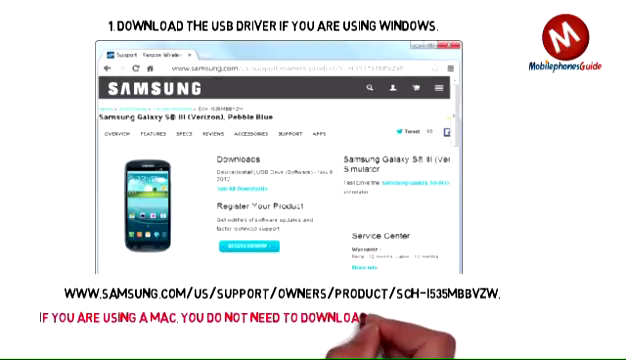
type("ANYTHING FOR THIS ACTION.")
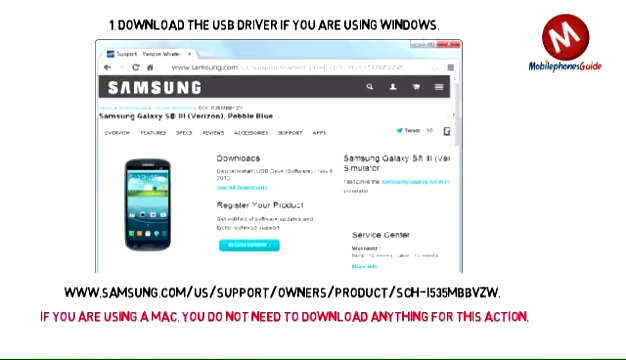